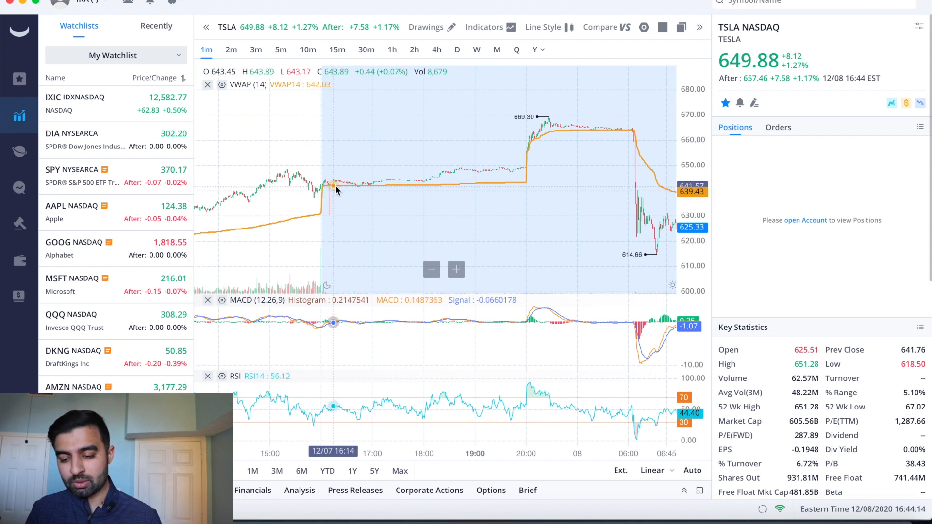
mouse_move(464, 178)
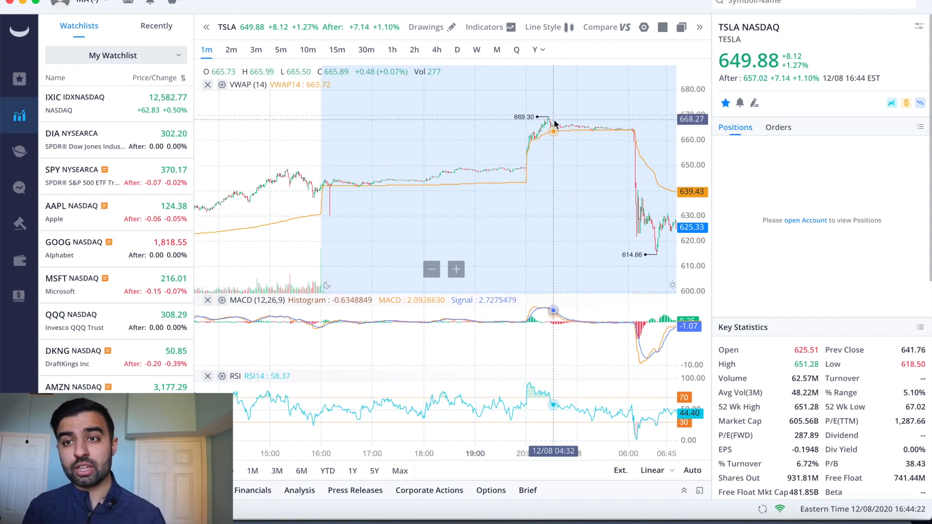
mouse_move(537, 137)
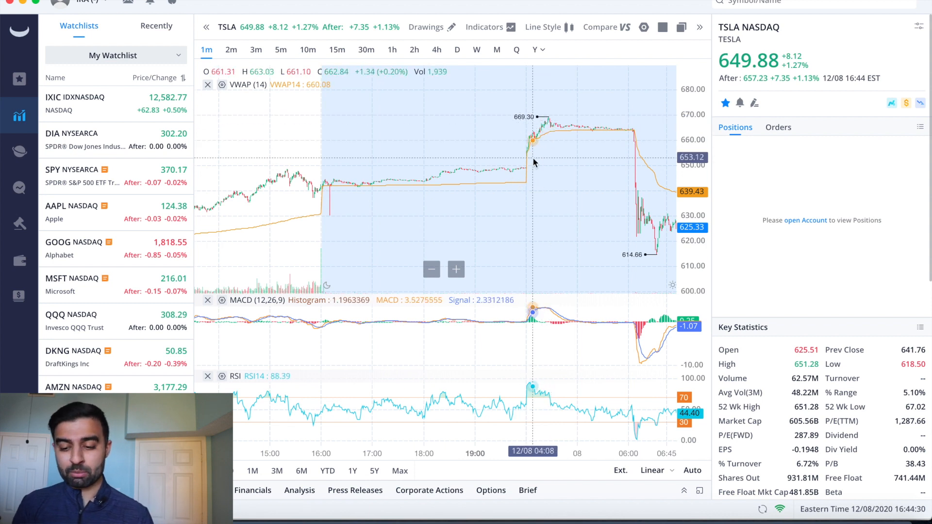
mouse_move(593, 143)
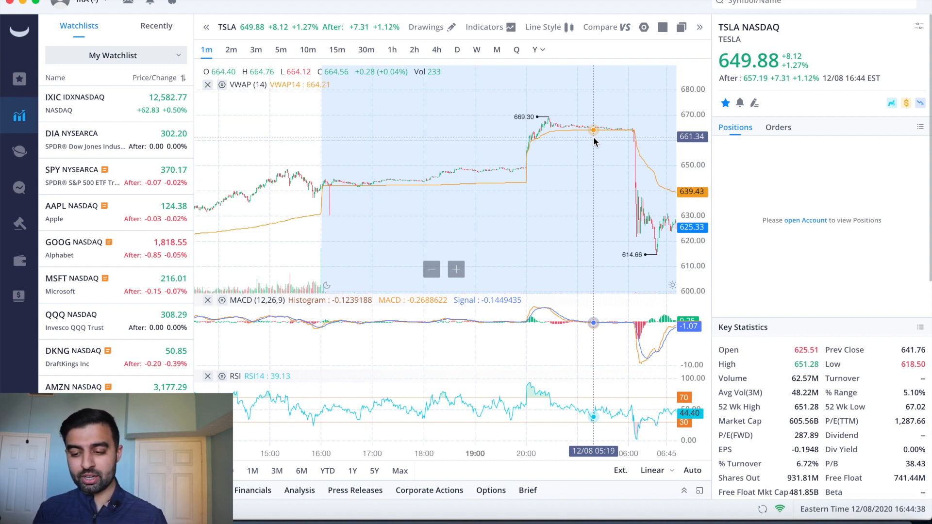
mouse_move(633, 132)
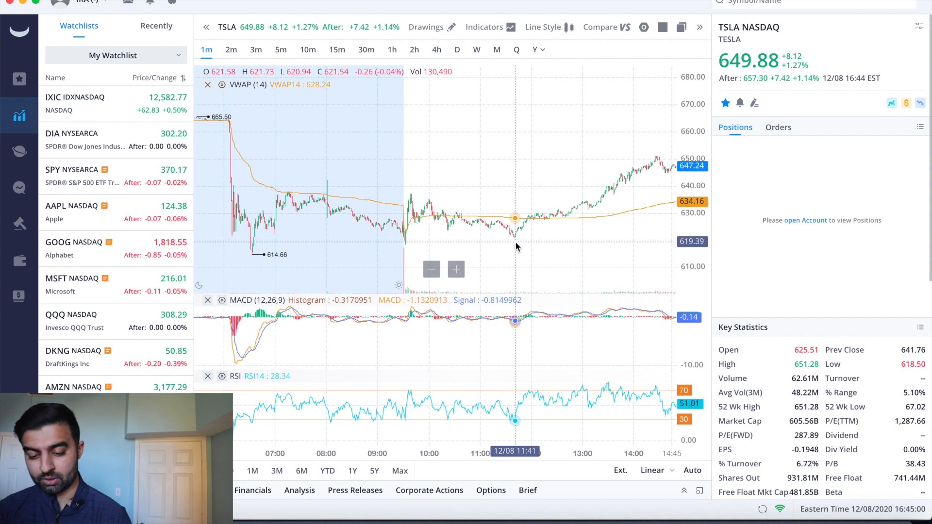
mouse_move(413, 244)
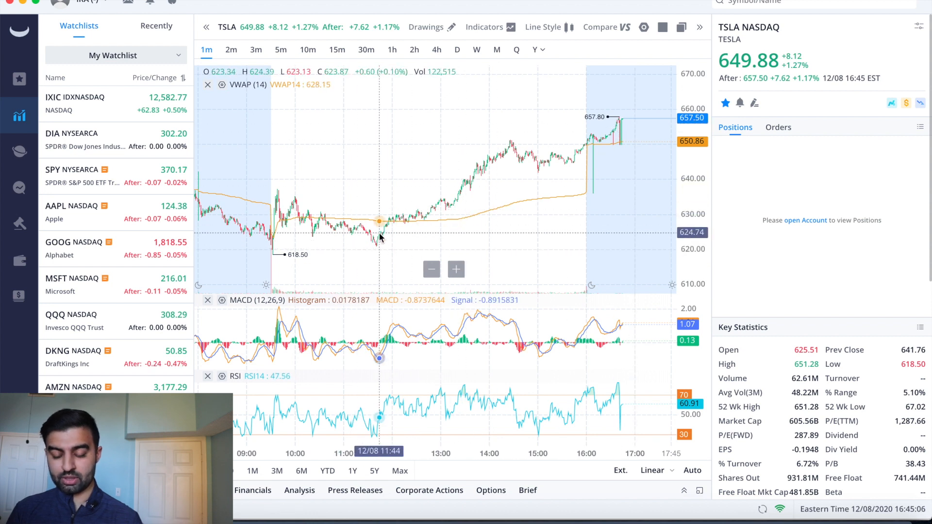
mouse_move(374, 247)
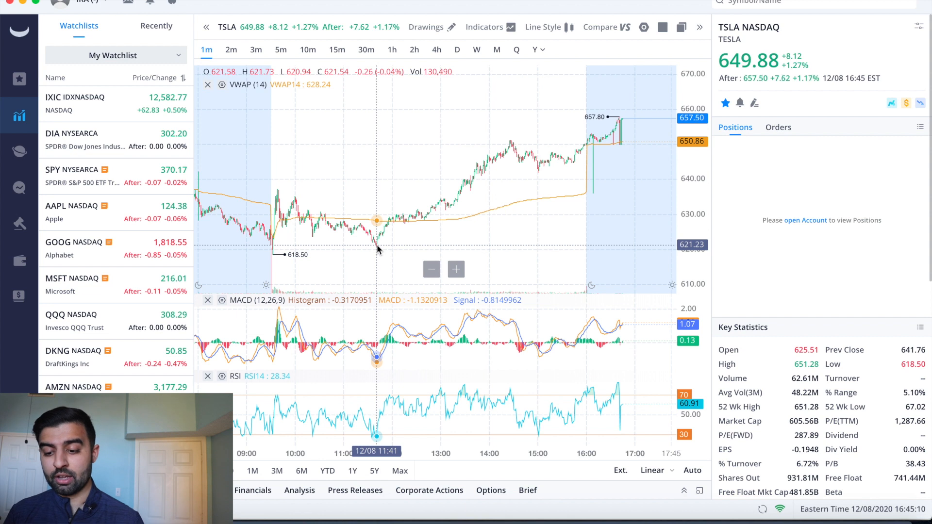
mouse_move(576, 151)
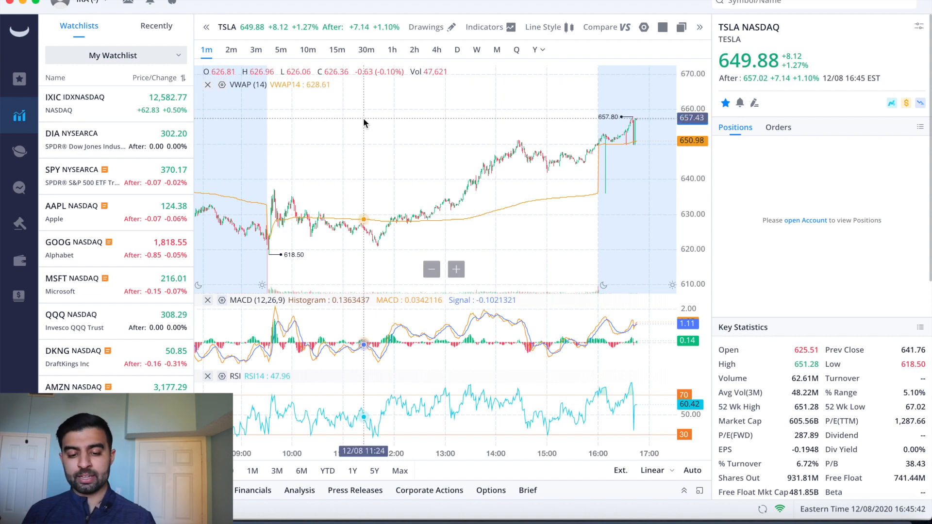
- Load DIA from My Watchlist, then open MarketWatch's article on Tesla's $5 billion offering bounce
click(89, 103)
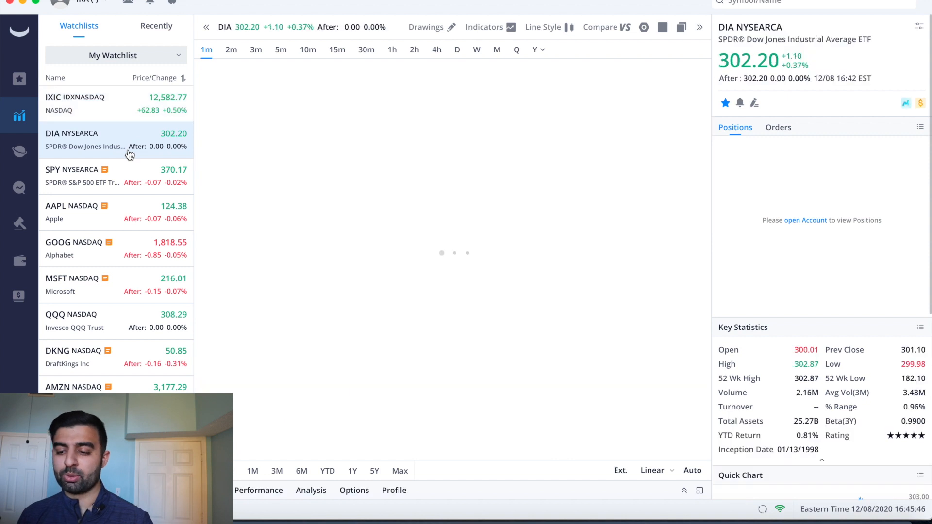
click(71, 140)
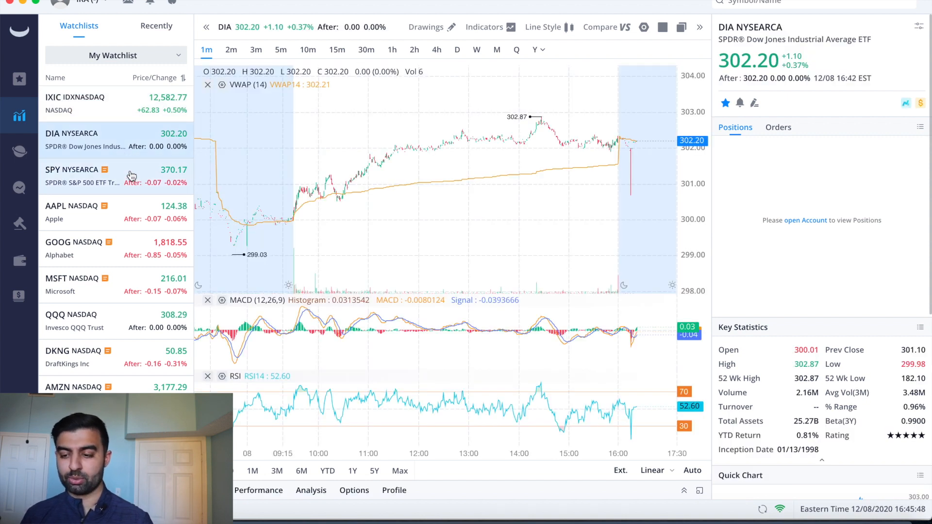
click(72, 170)
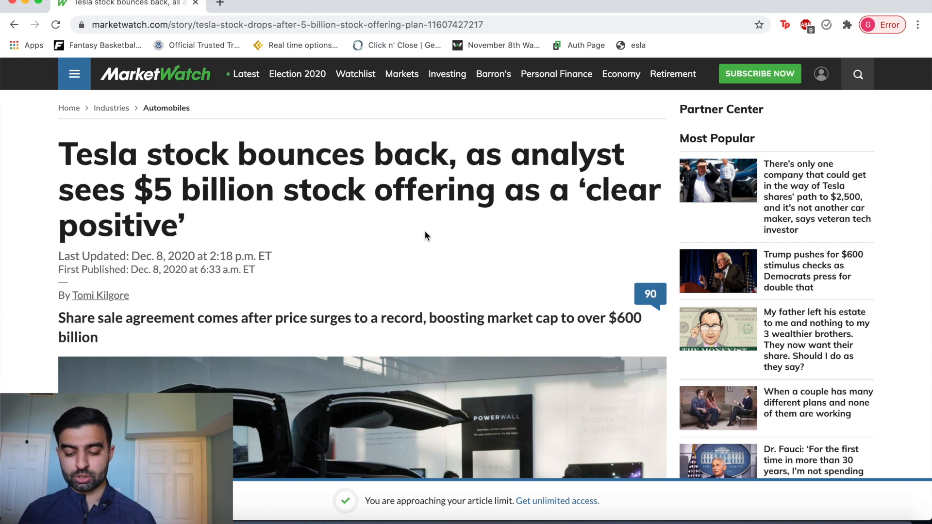
- Highlight the article passage on Tesla's 3.6% drop to a $618.50 intraday low
scroll(down, 3)
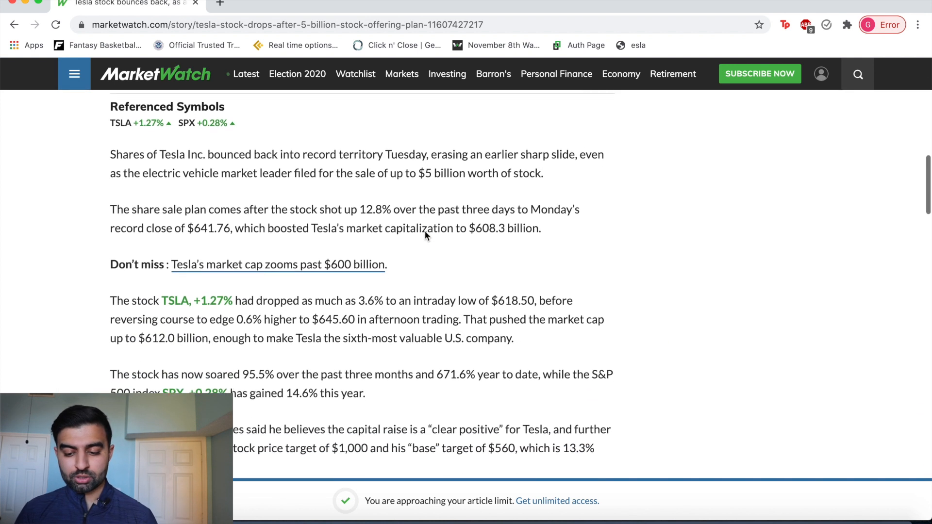
scroll(down, 3)
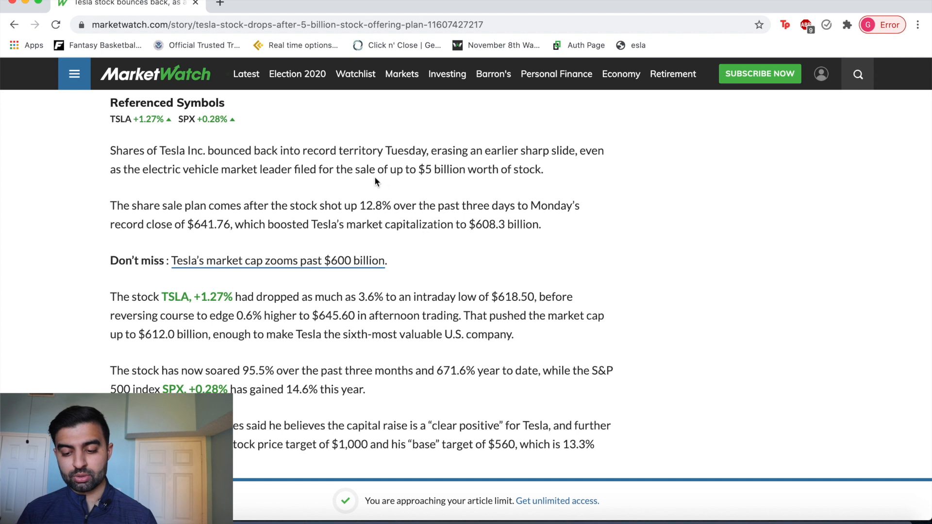
drag(418, 169, 540, 169)
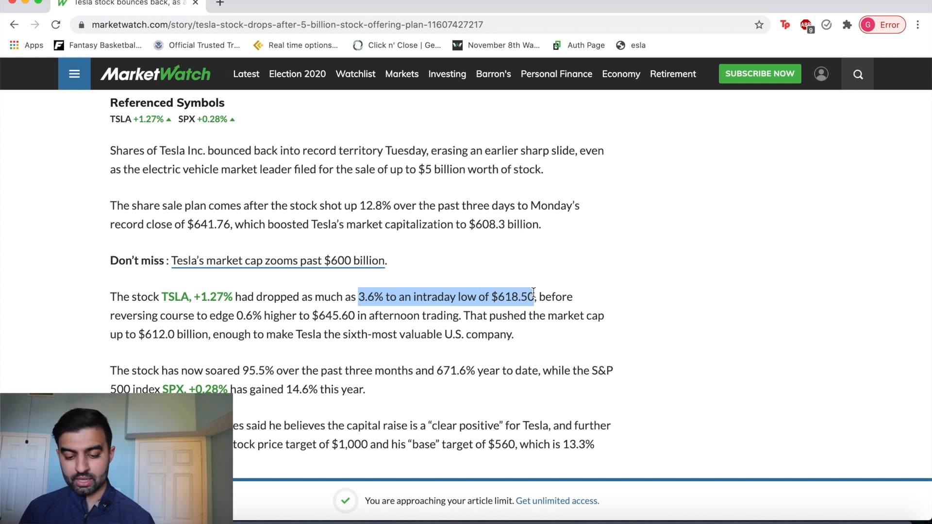
scroll(down, 3)
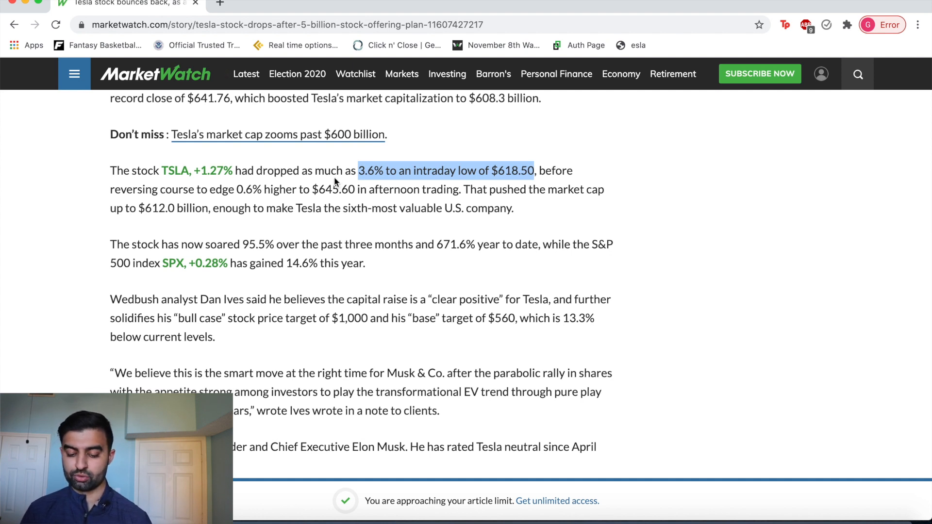
scroll(down, 3)
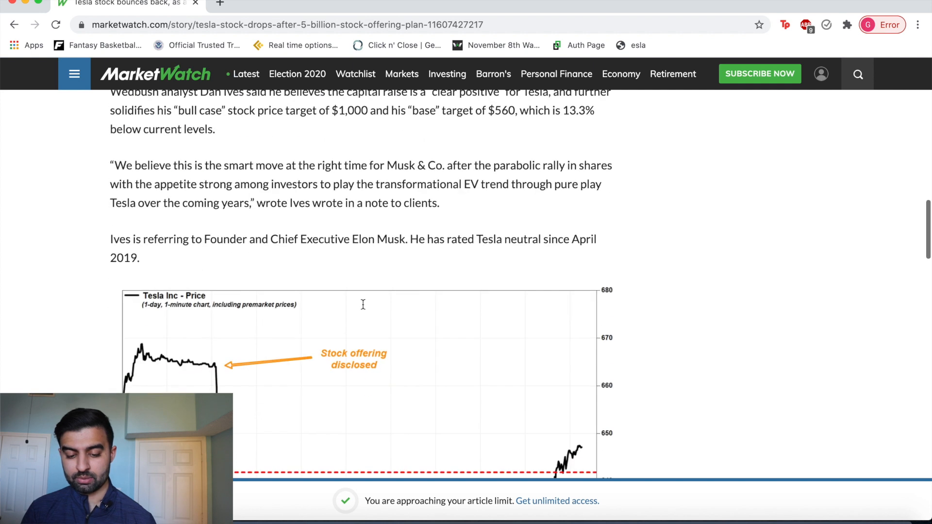
- Scroll the article down to the Tesla Inc one-day price chart
scroll(down, 3)
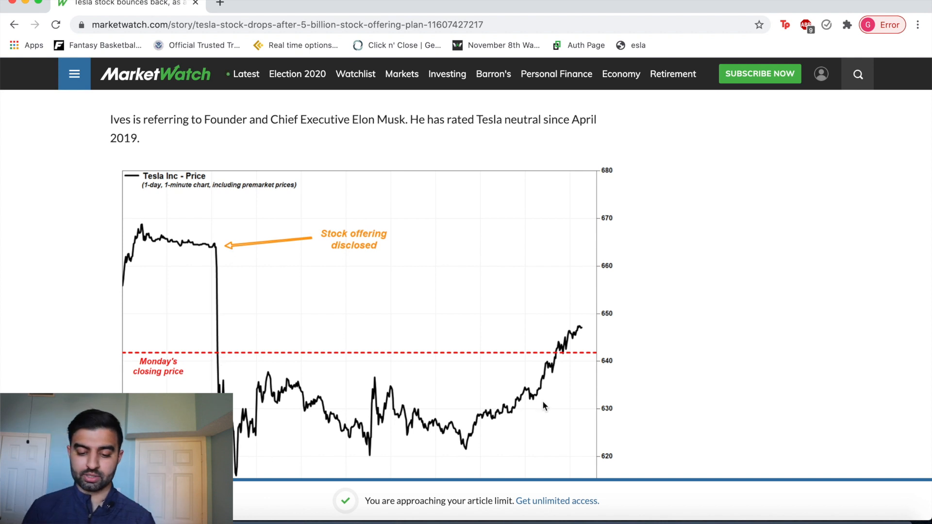
scroll(down, 3)
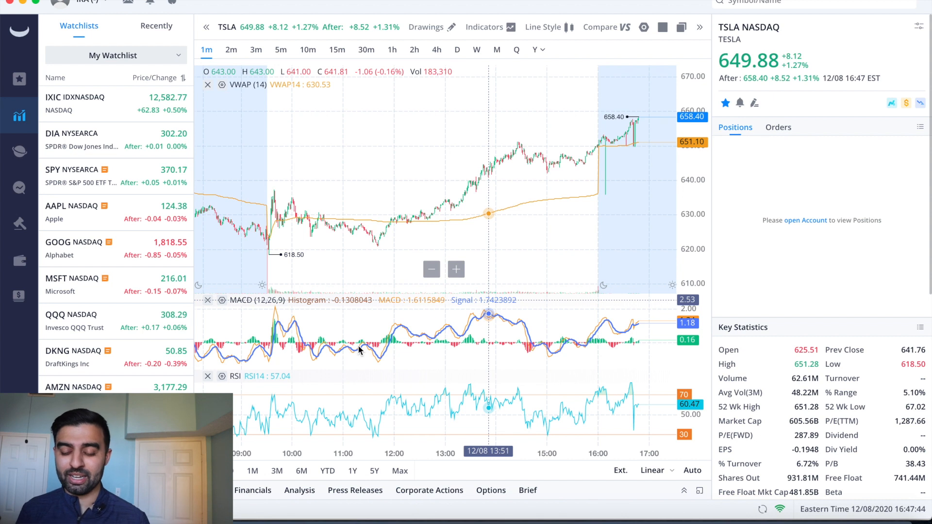
mouse_move(436, 228)
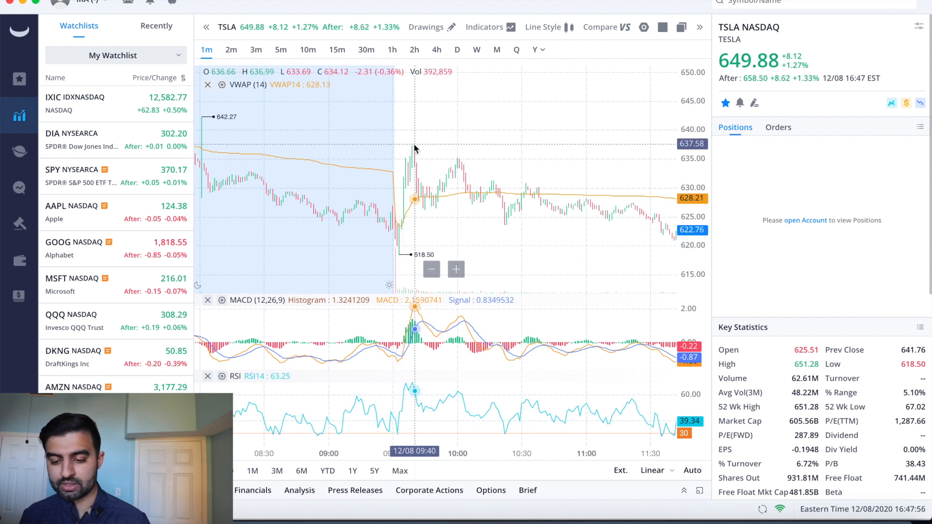
mouse_move(455, 149)
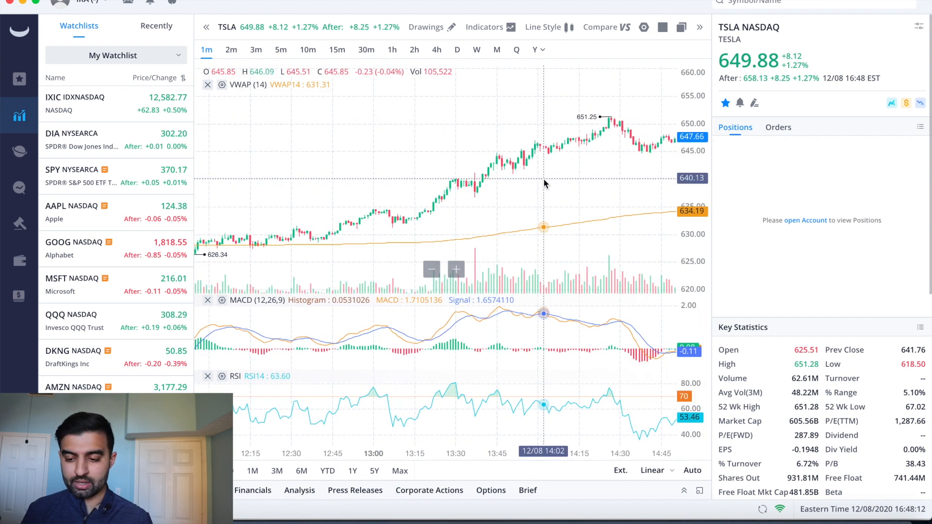
mouse_move(555, 151)
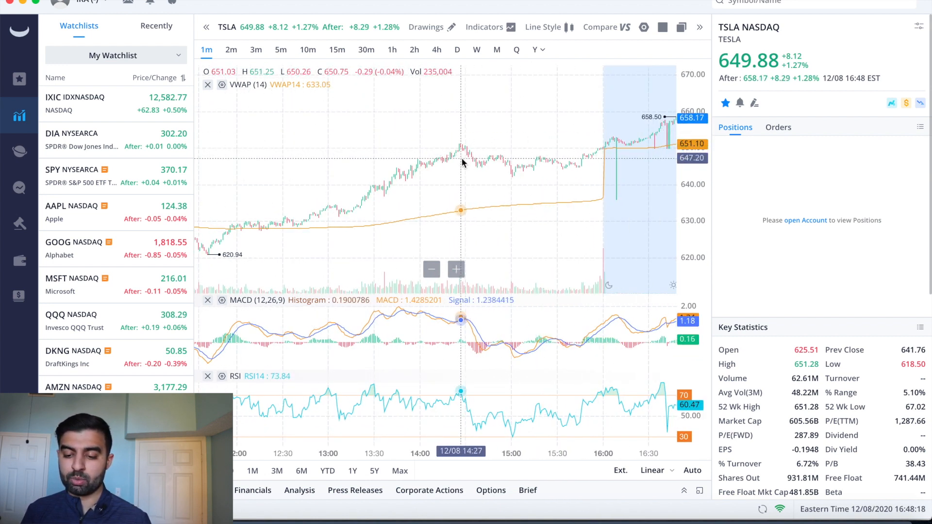
mouse_move(514, 172)
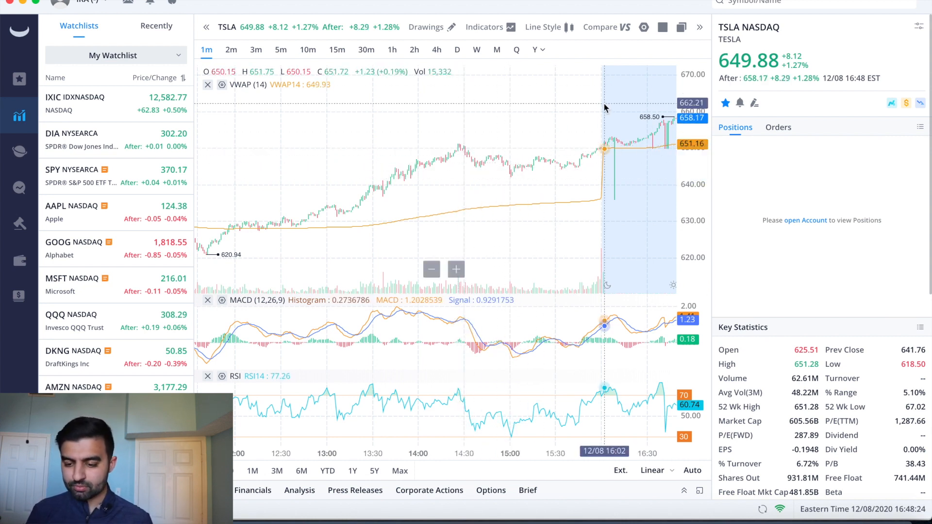
mouse_move(598, 159)
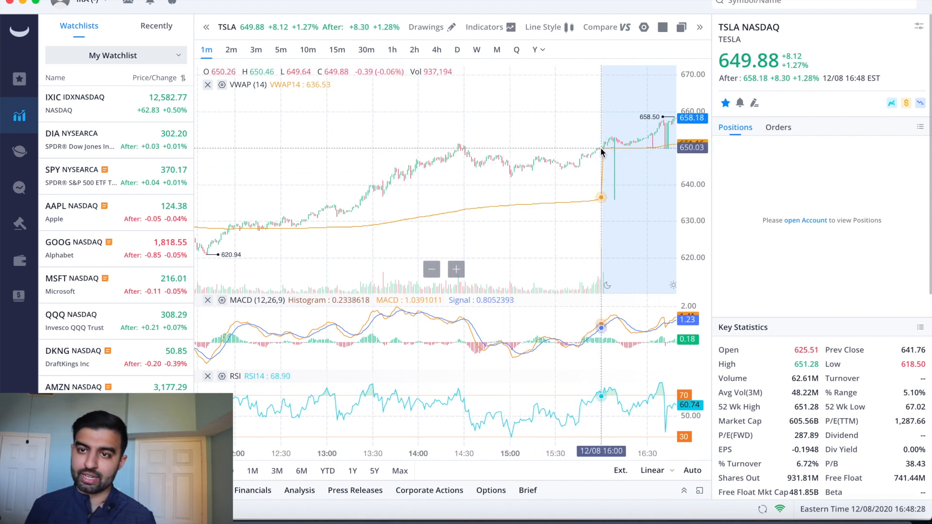
mouse_move(596, 161)
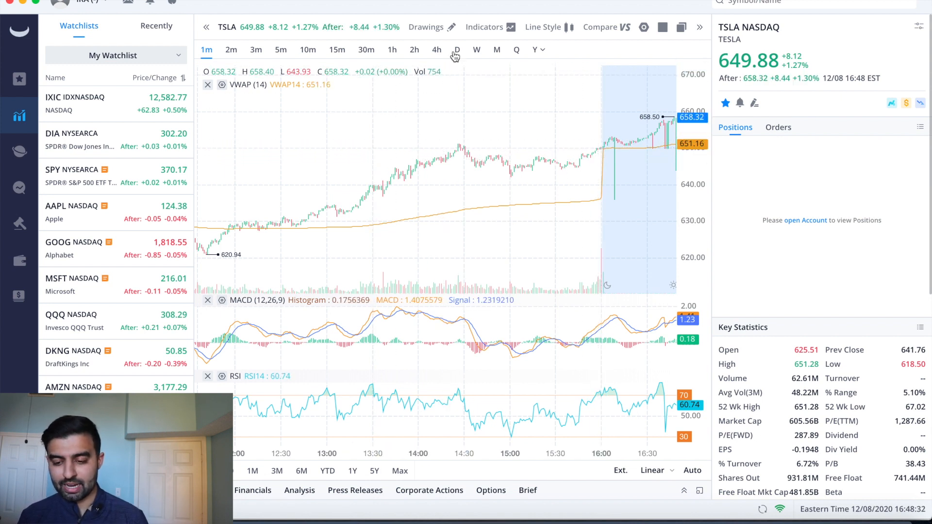
click(457, 49)
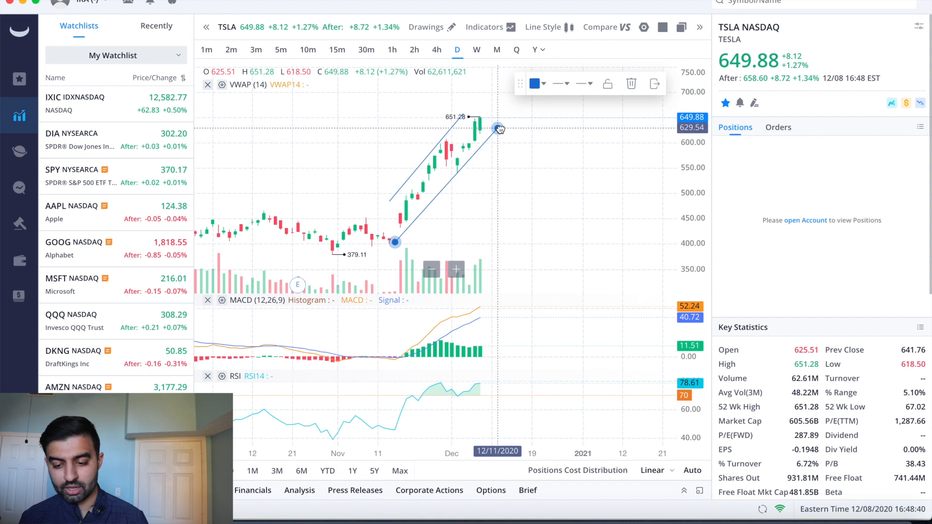
drag(497, 129, 504, 130)
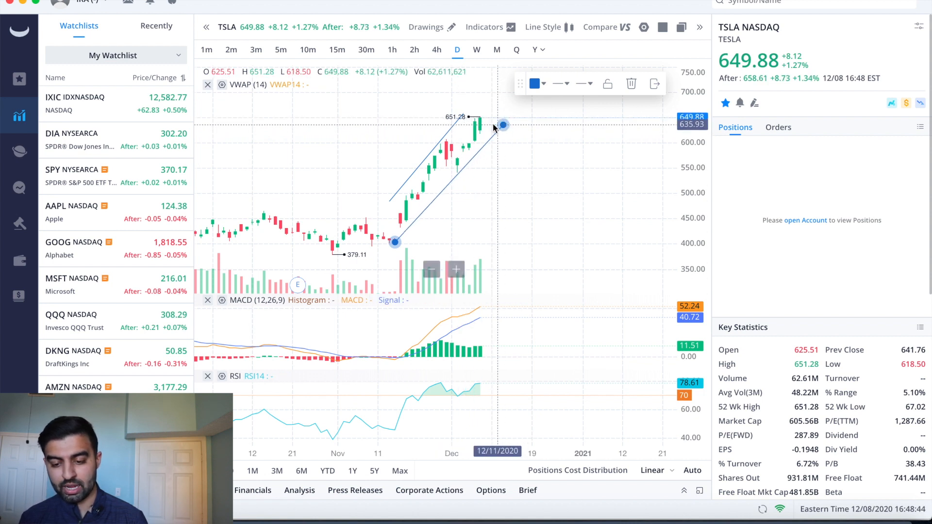
drag(503, 125, 465, 109)
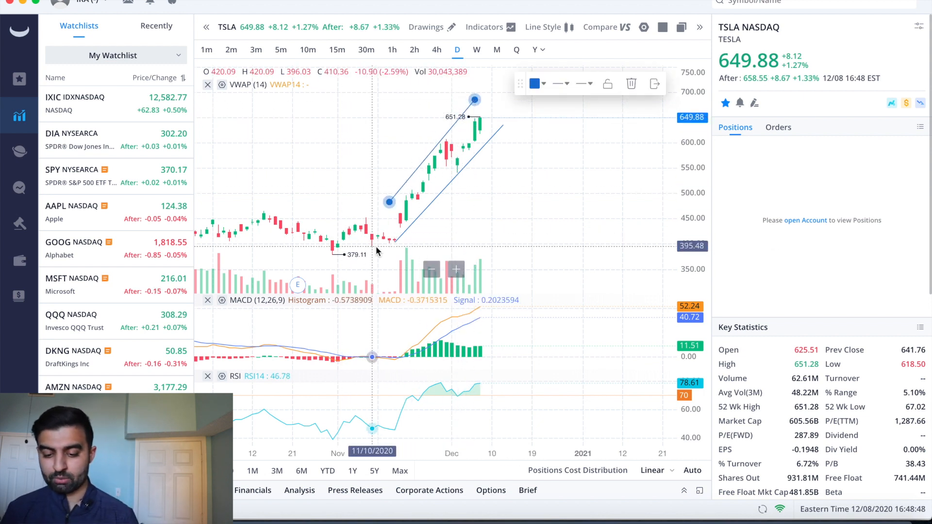
mouse_move(460, 132)
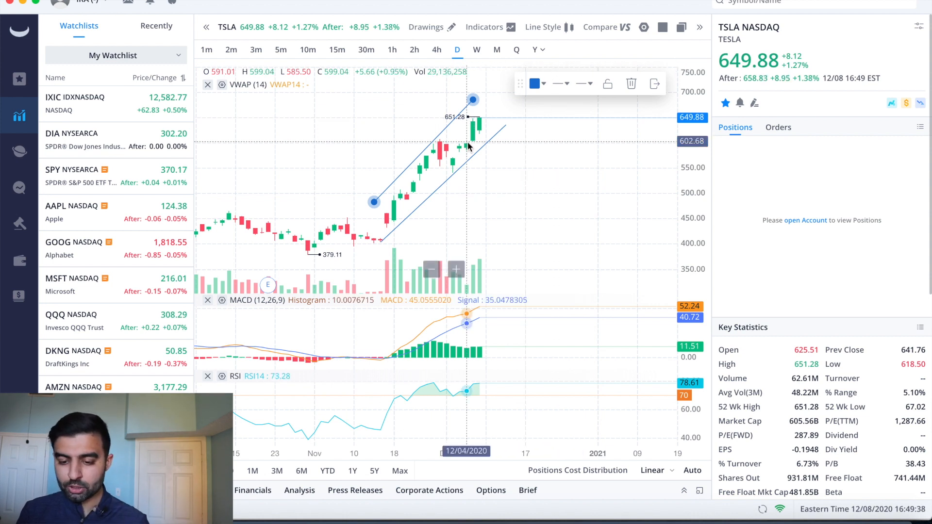
- Overlay EMA lines 8, 21, 34, 55 and 89 on the daily TSLA chart
click(485, 26)
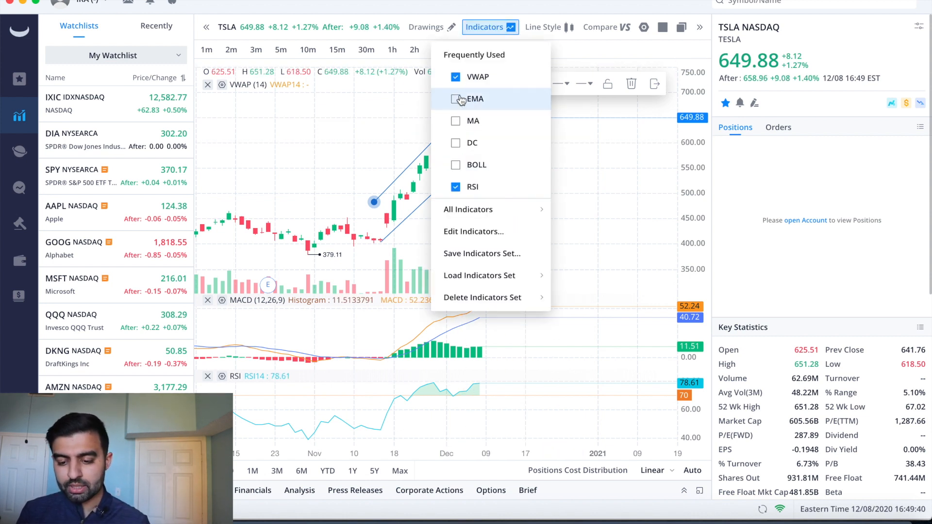
click(473, 99)
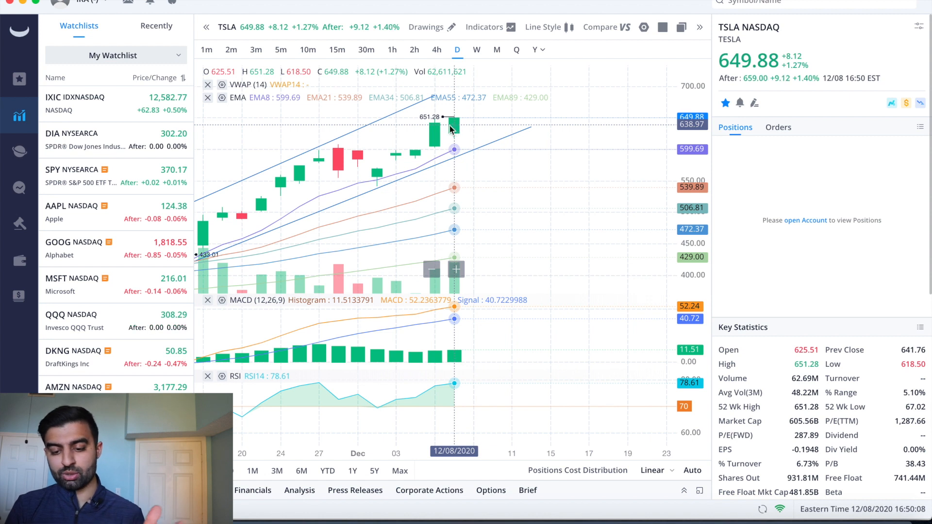
mouse_move(434, 146)
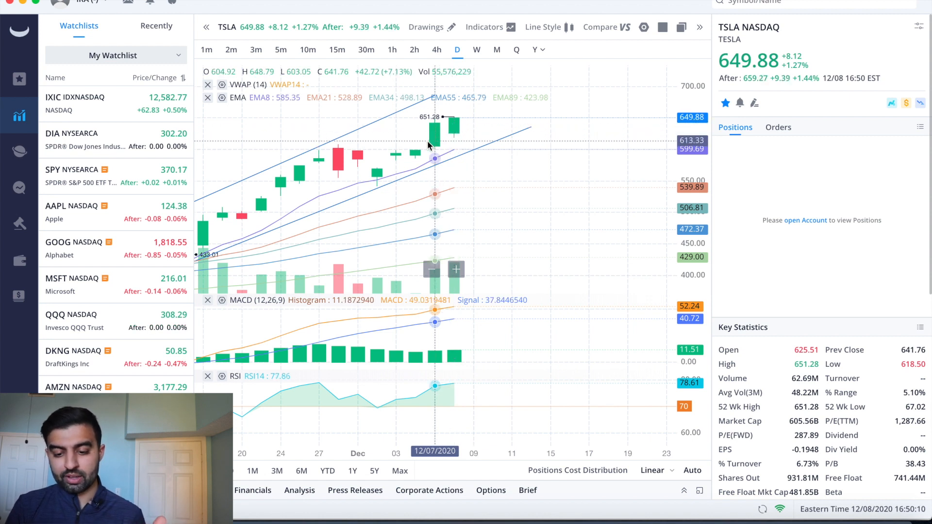
mouse_move(415, 156)
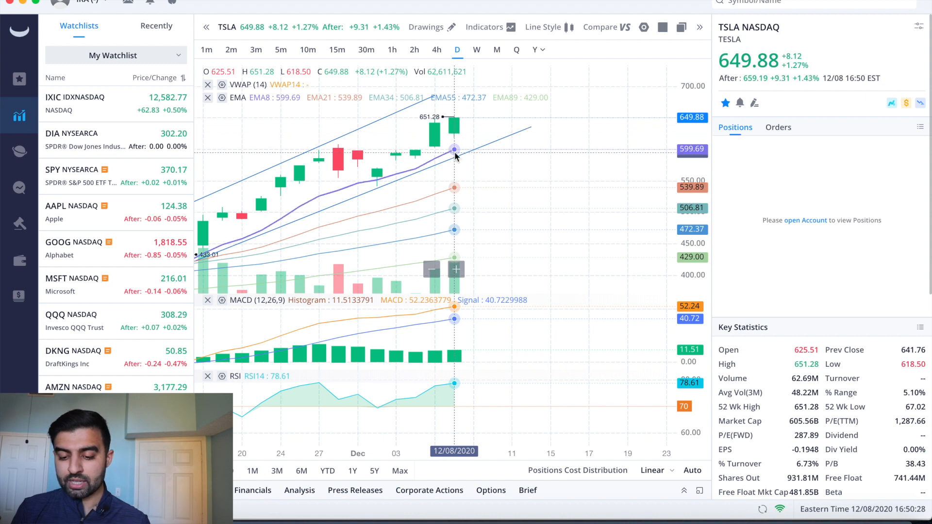
- Switch TSLA to 4h candles and remove the VWAP (14) indicator
click(437, 50)
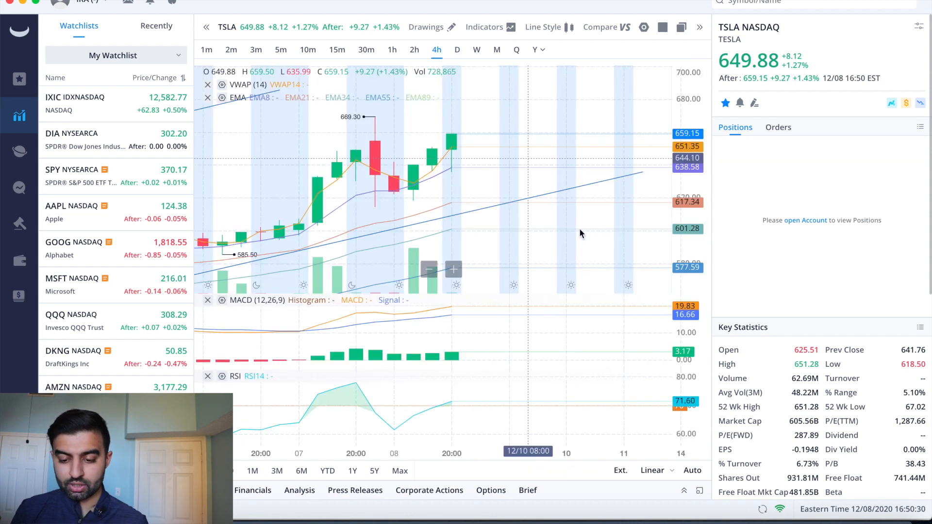
mouse_move(451, 178)
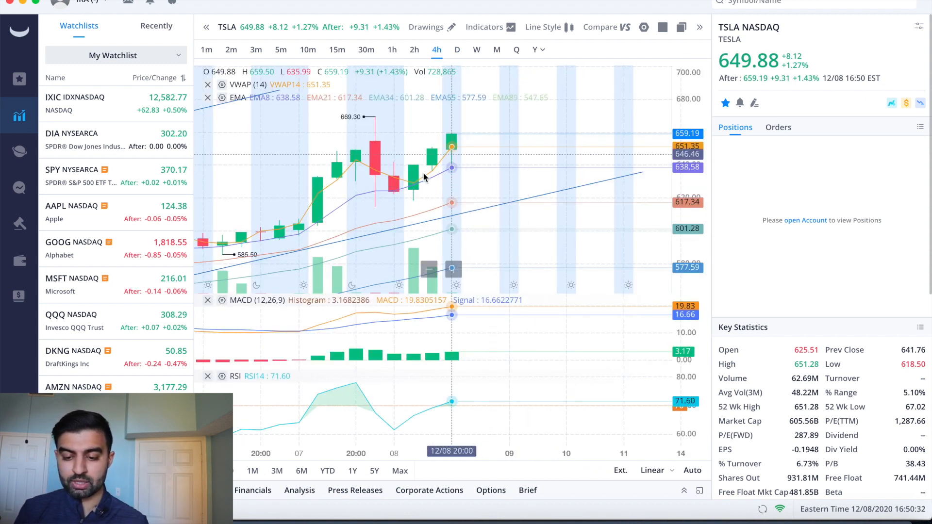
click(484, 27)
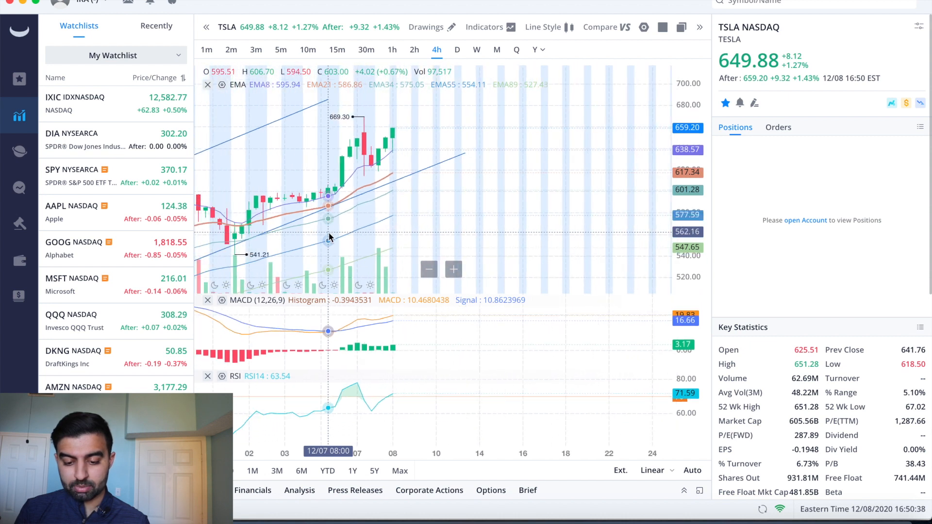
mouse_move(307, 202)
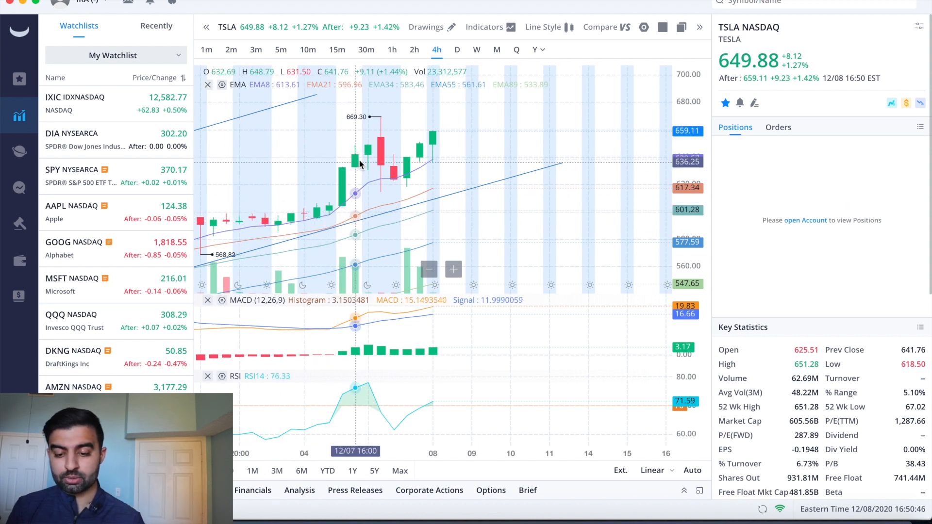
mouse_move(432, 159)
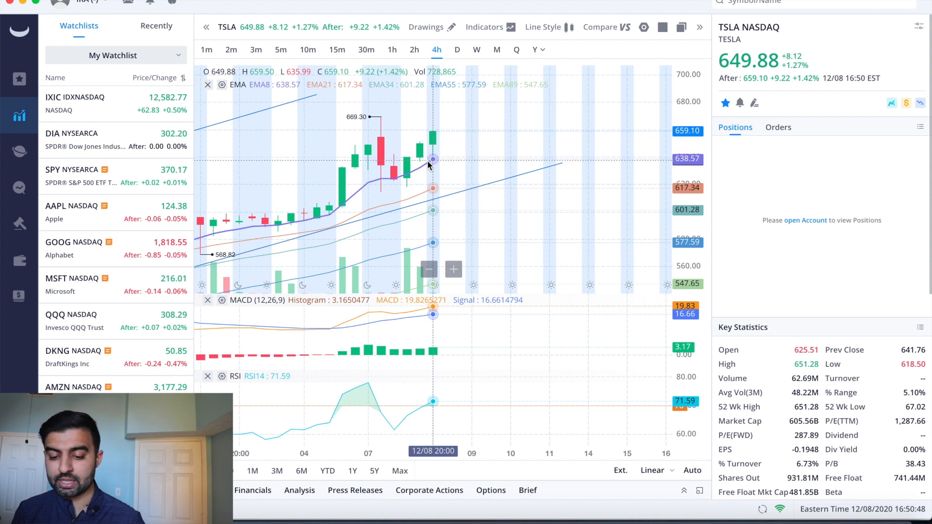
mouse_move(394, 166)
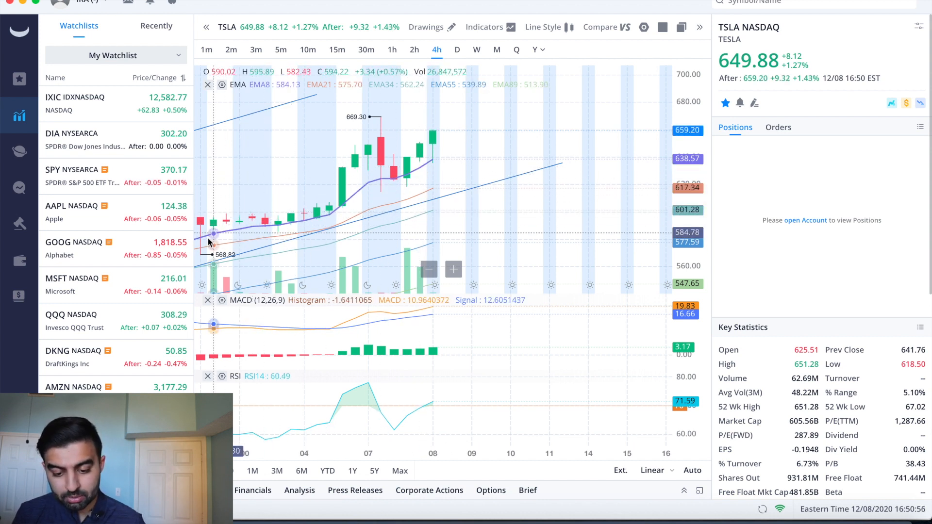
mouse_move(217, 232)
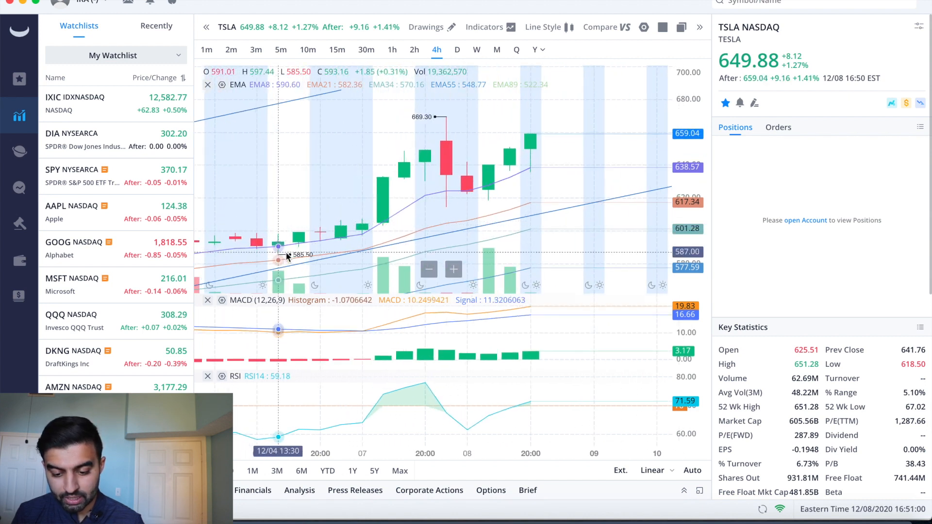
mouse_move(320, 241)
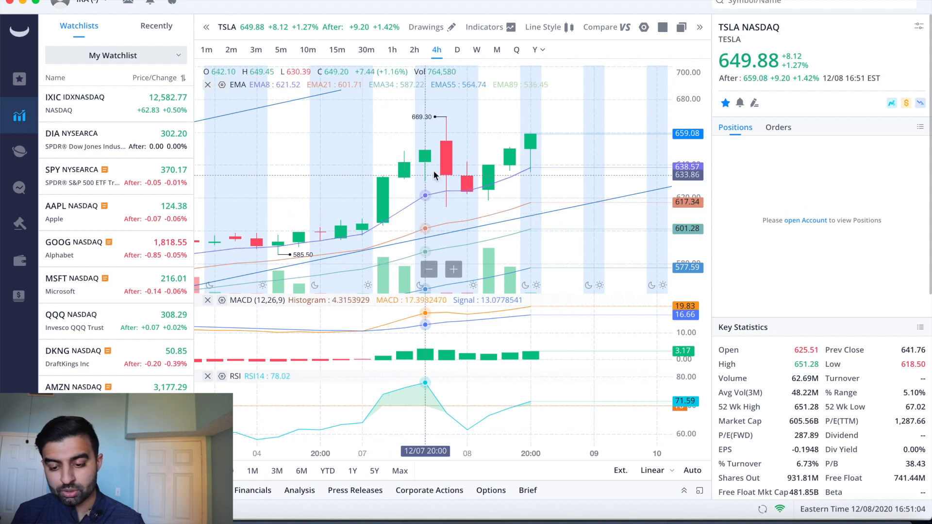
mouse_move(466, 178)
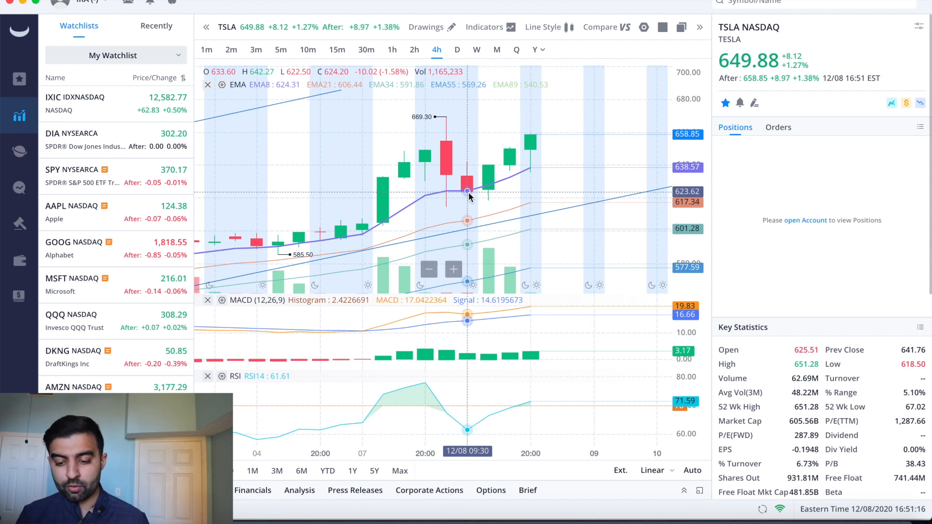
mouse_move(488, 185)
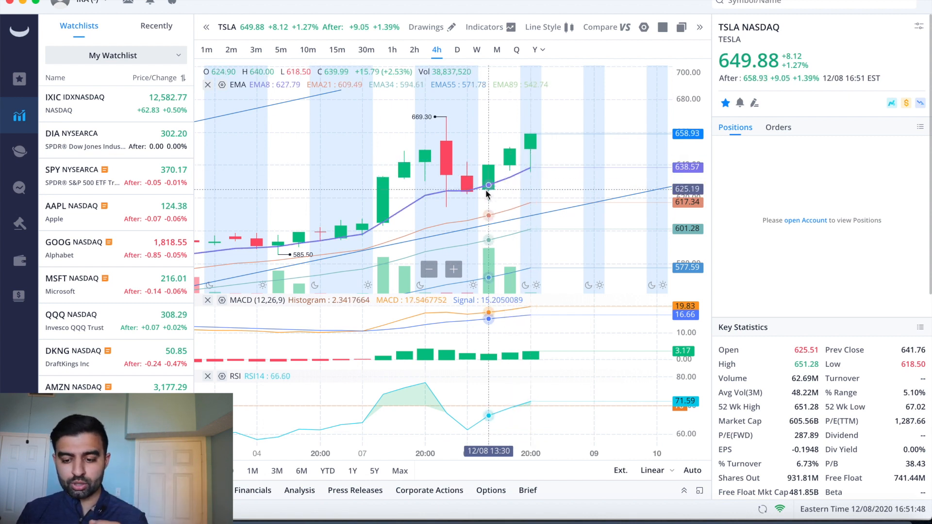
mouse_move(529, 178)
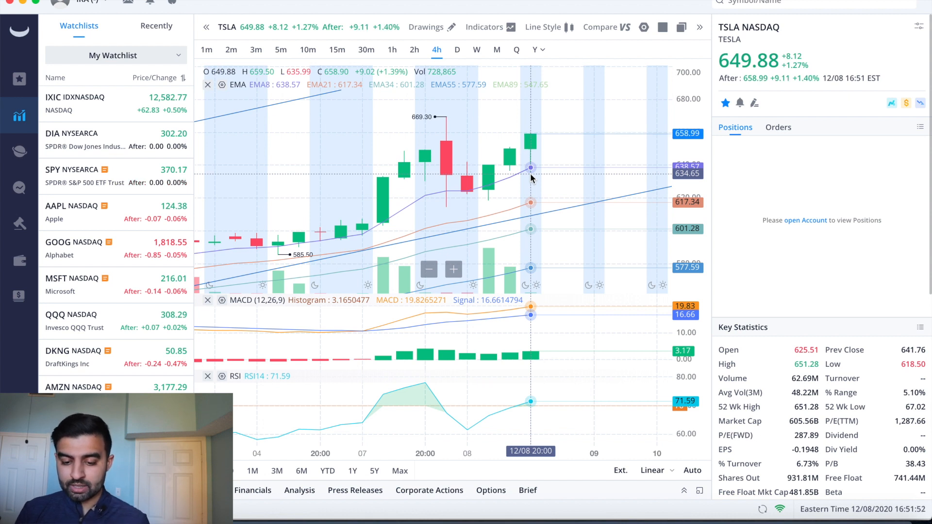
- Pan the 4h chart back to early December's climb from 541.21 to 649.45
drag(529, 178, 428, 196)
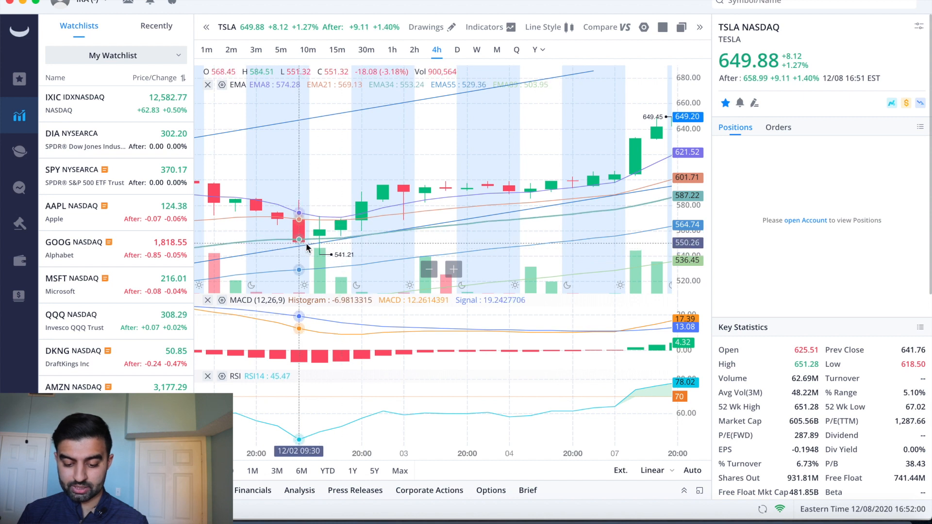
mouse_move(361, 257)
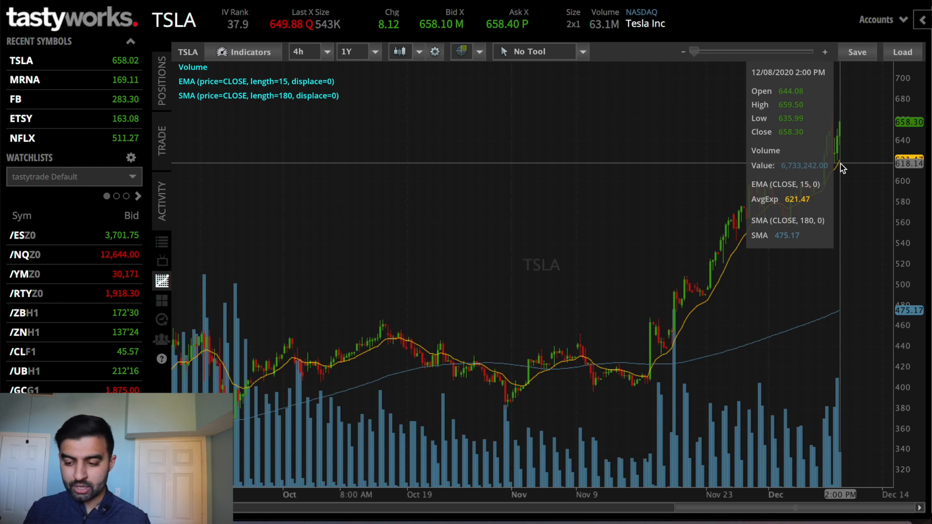
mouse_move(838, 166)
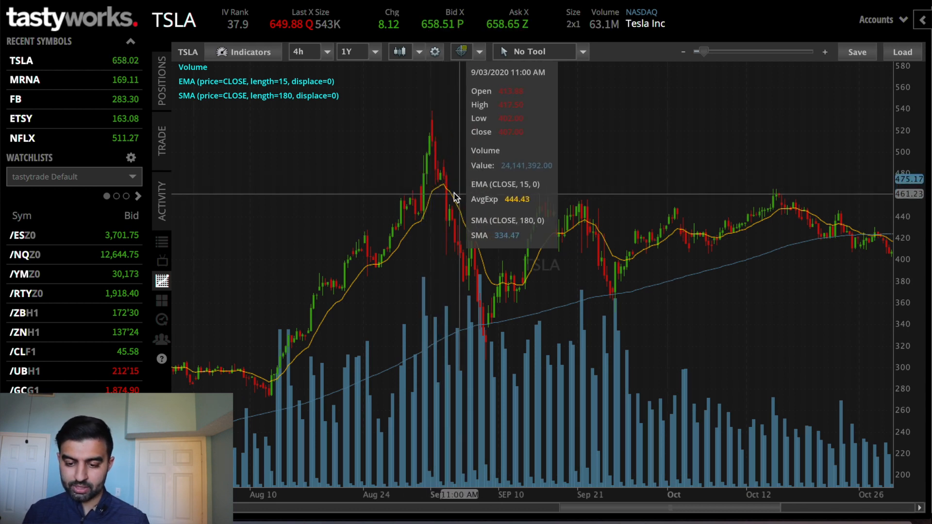
mouse_move(461, 257)
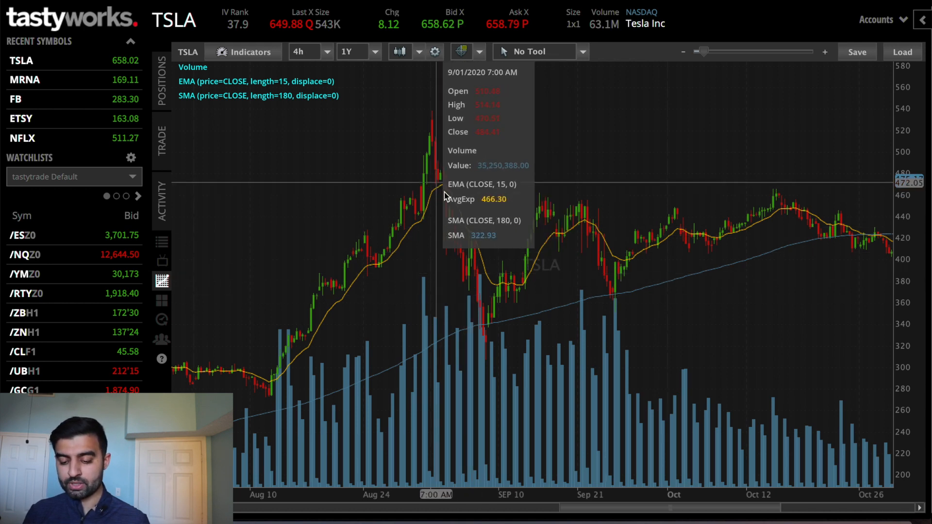
mouse_move(487, 330)
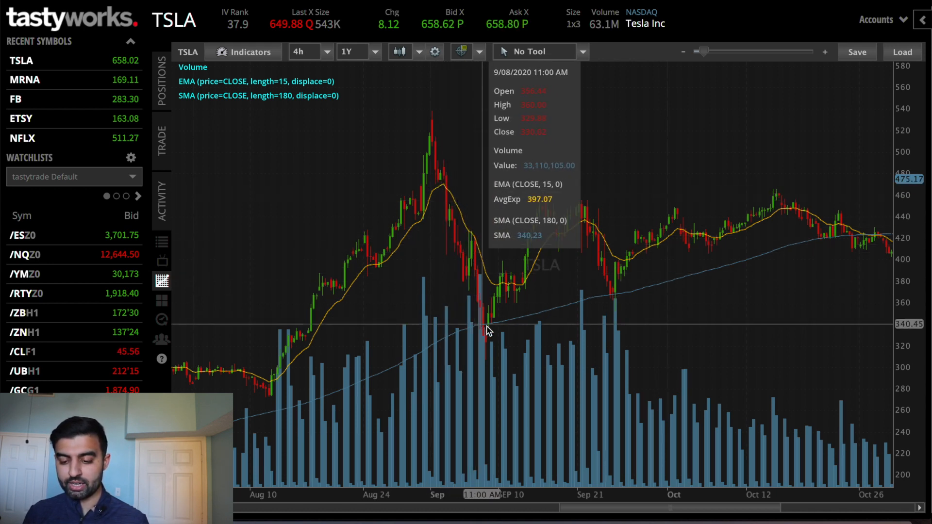
mouse_move(624, 307)
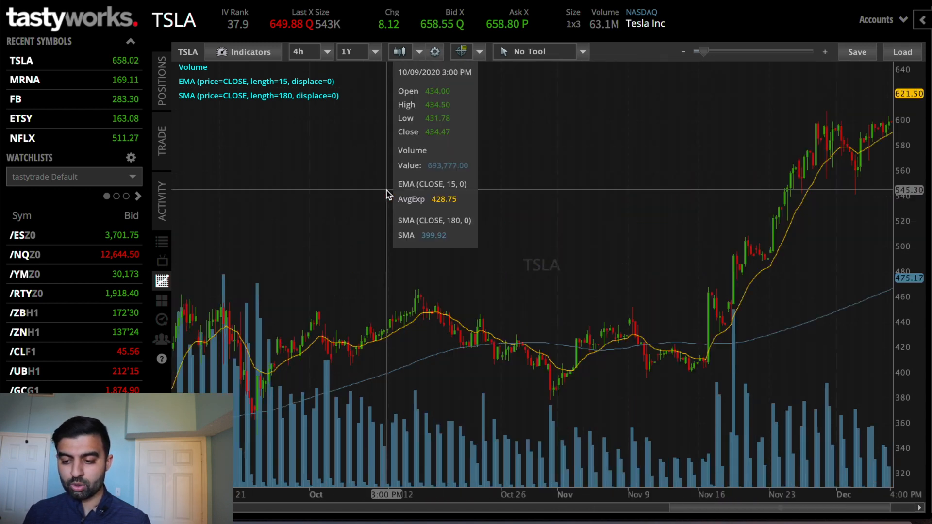
mouse_move(769, 208)
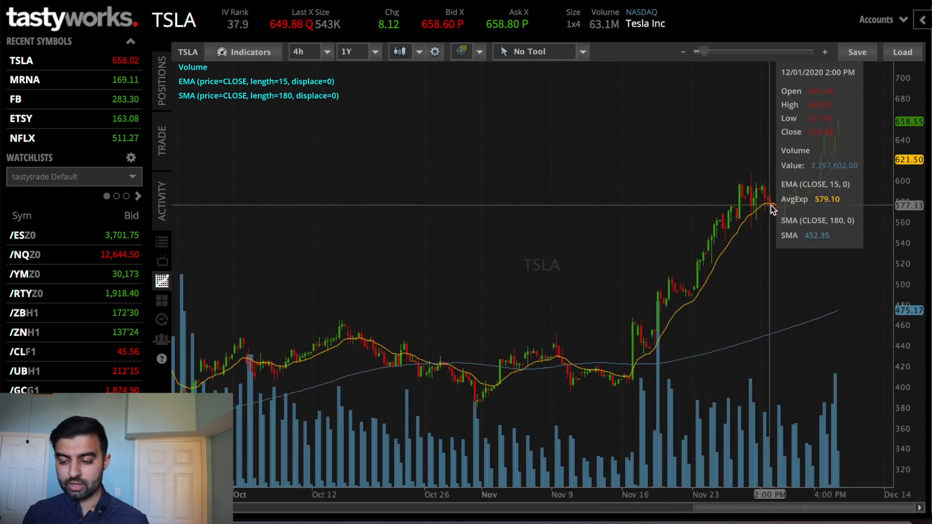
mouse_move(615, 212)
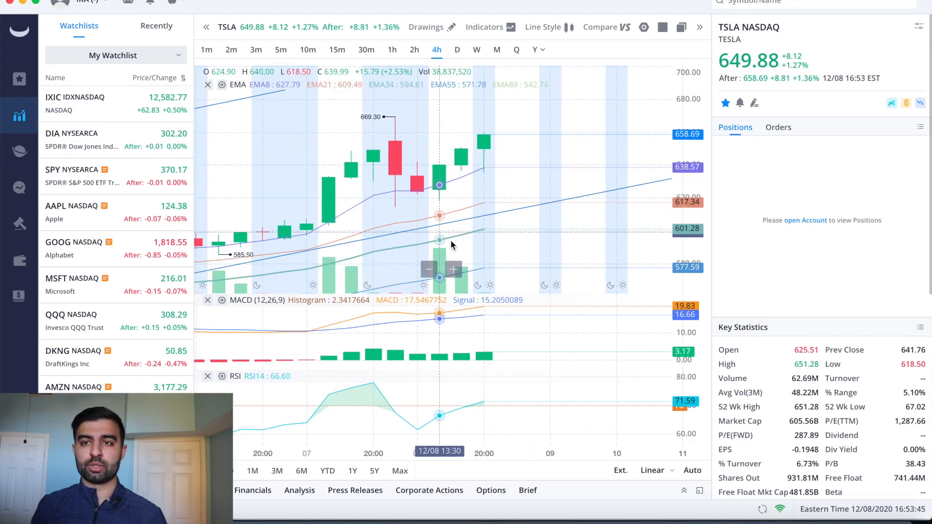
mouse_move(484, 259)
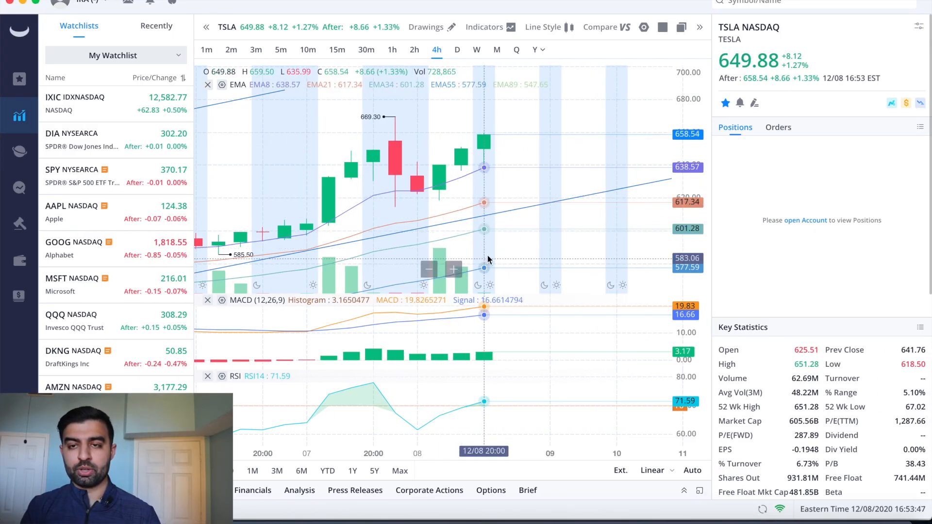